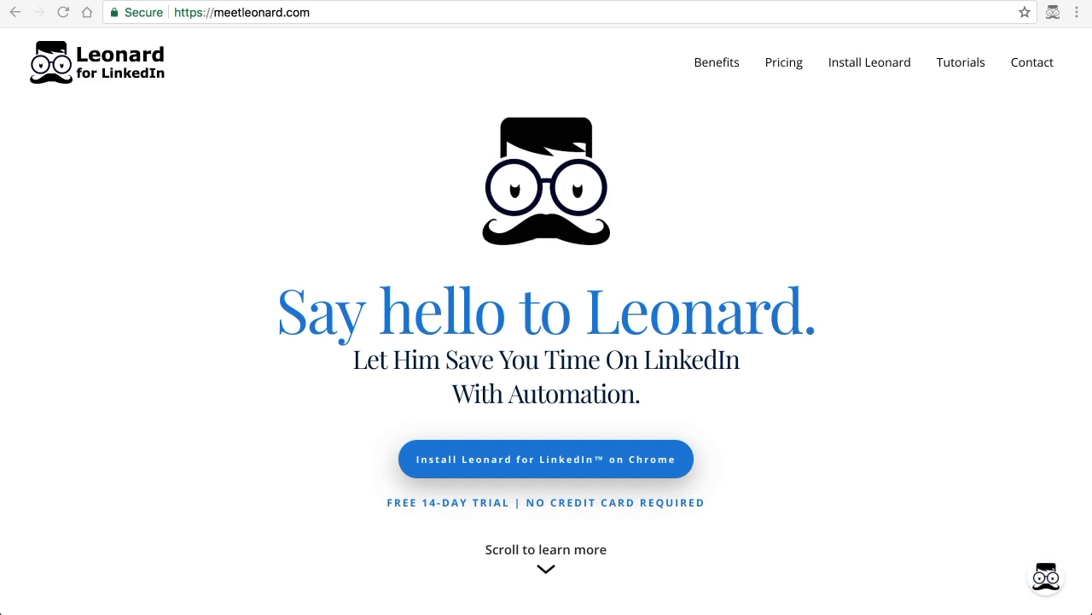
mouse_move(866, 113)
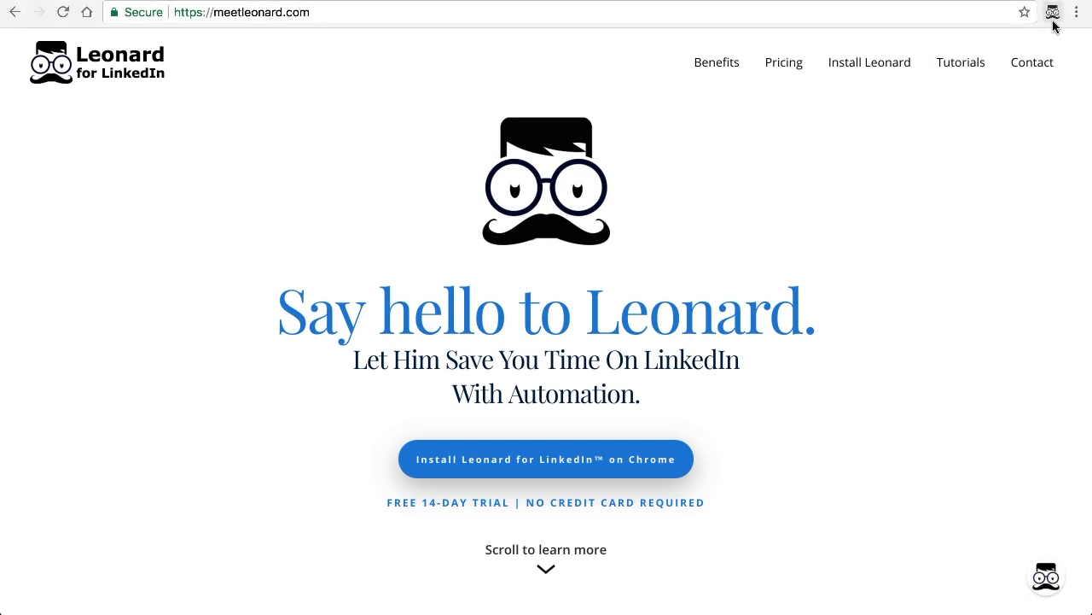
- Open the Leonard dashboard from the Chrome toolbar extension popup
click(1053, 12)
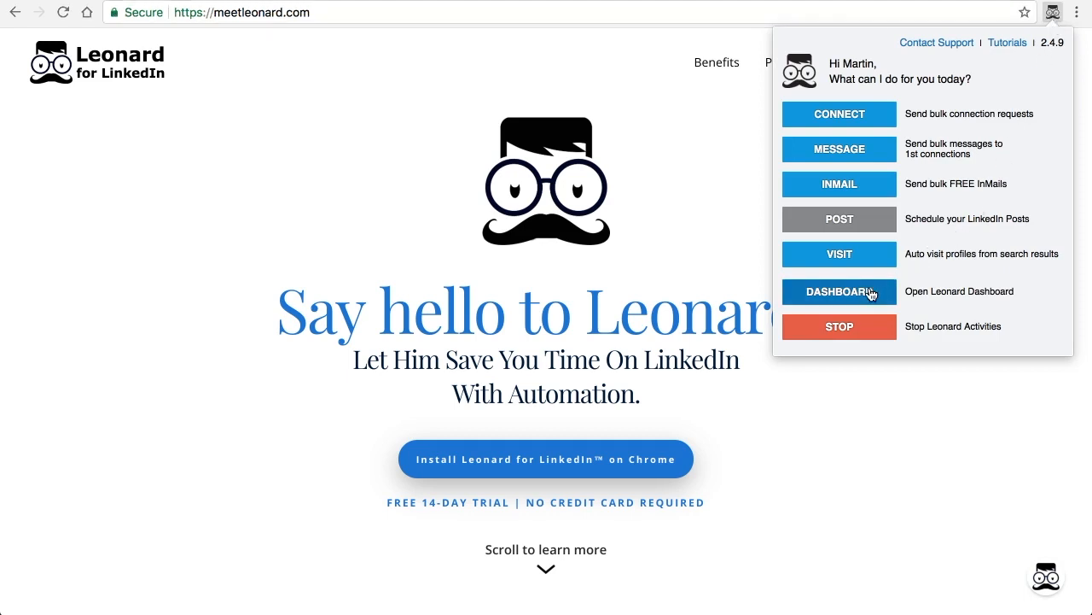
click(840, 290)
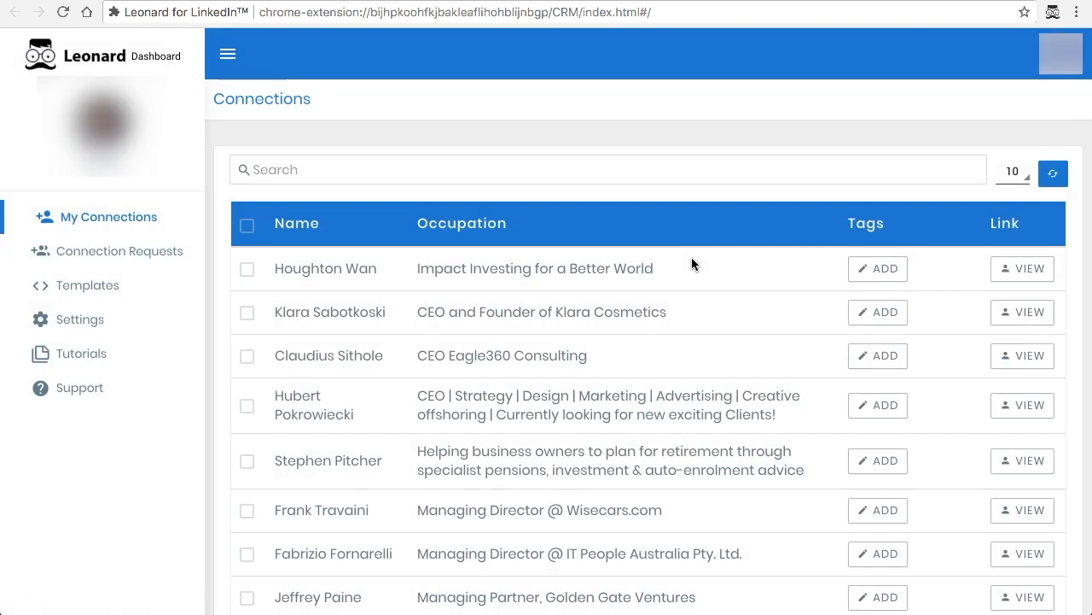
mouse_move(202, 302)
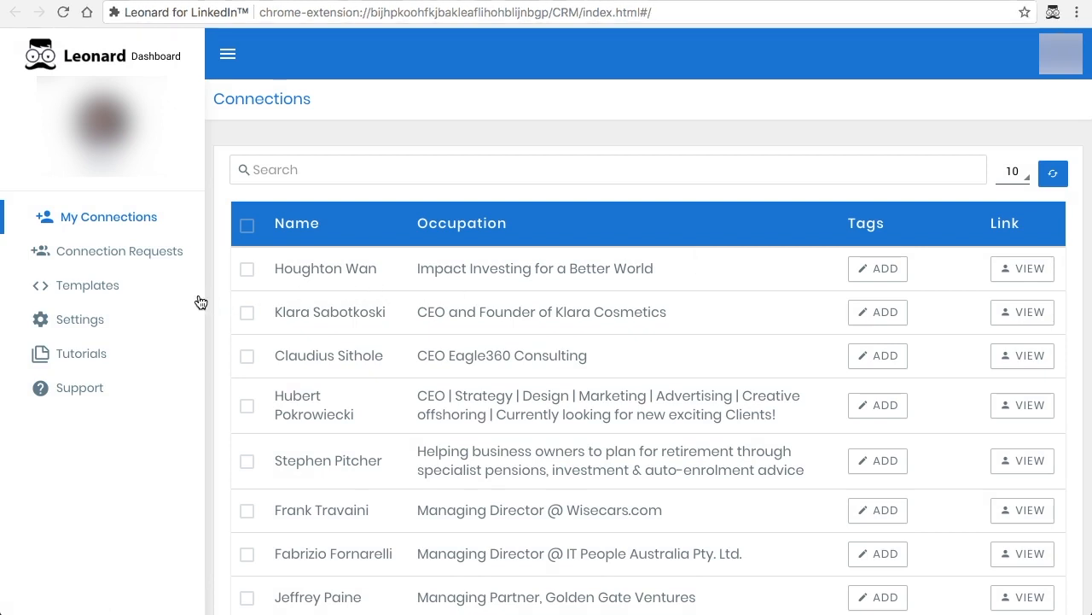
- Show the Connection Invitations templates from the Templates section of the sidebar
click(89, 285)
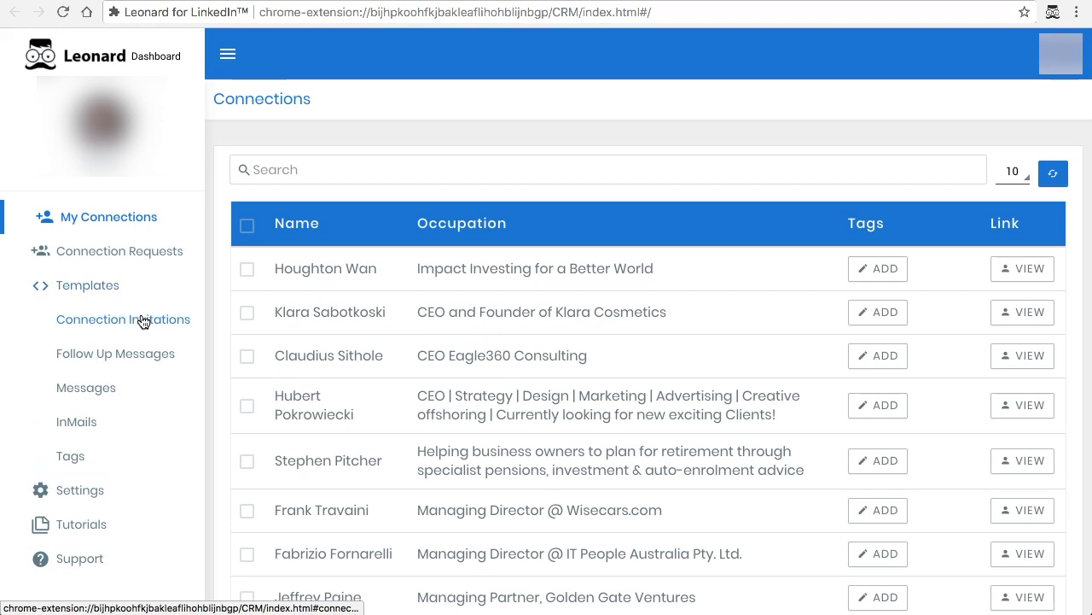
click(123, 319)
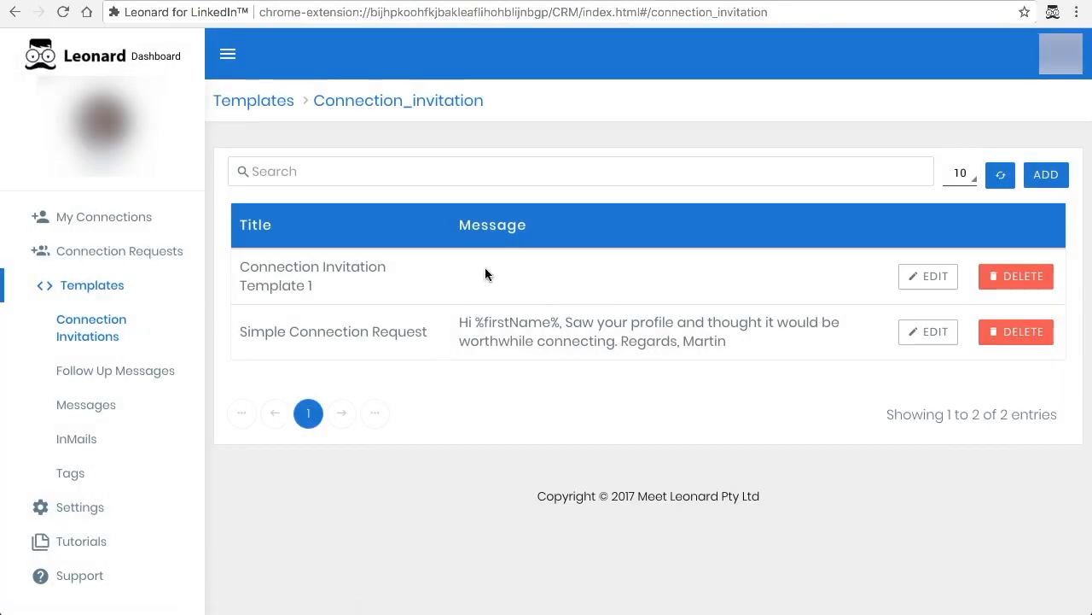
mouse_move(533, 345)
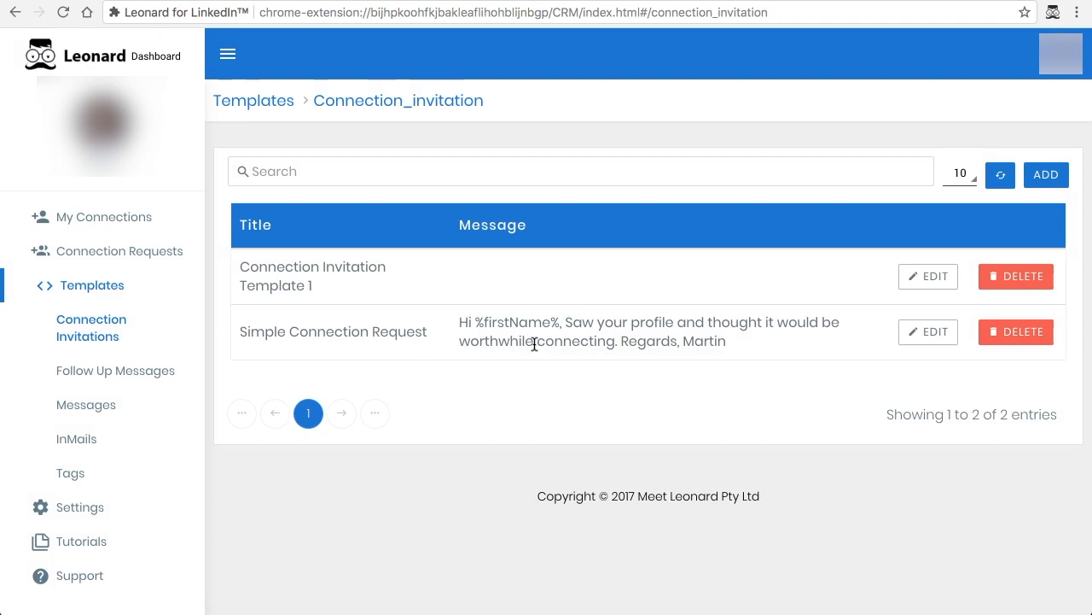
mouse_move(884, 208)
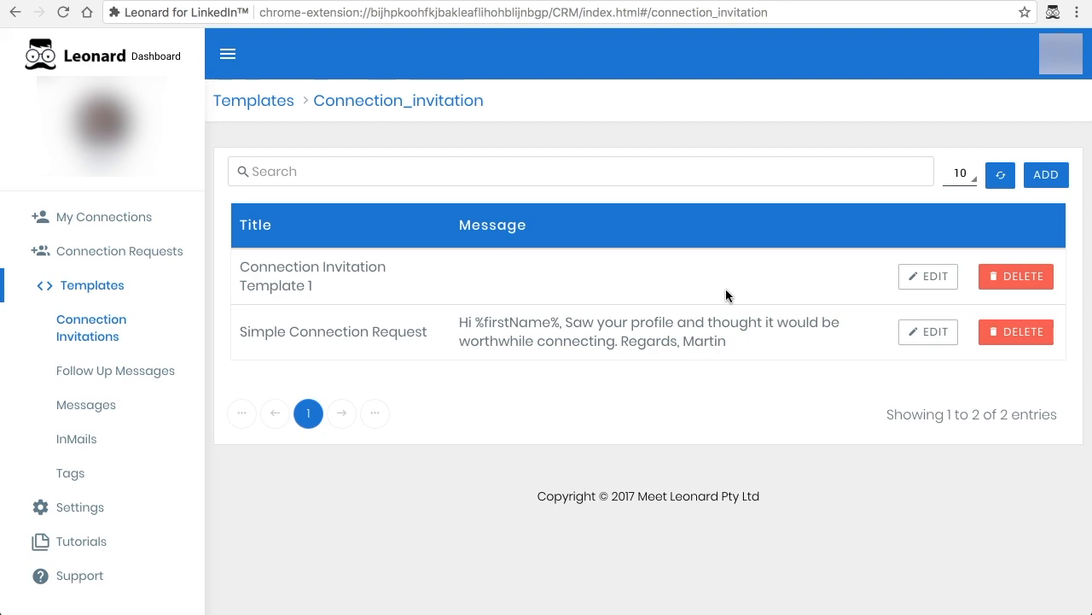
mouse_move(765, 297)
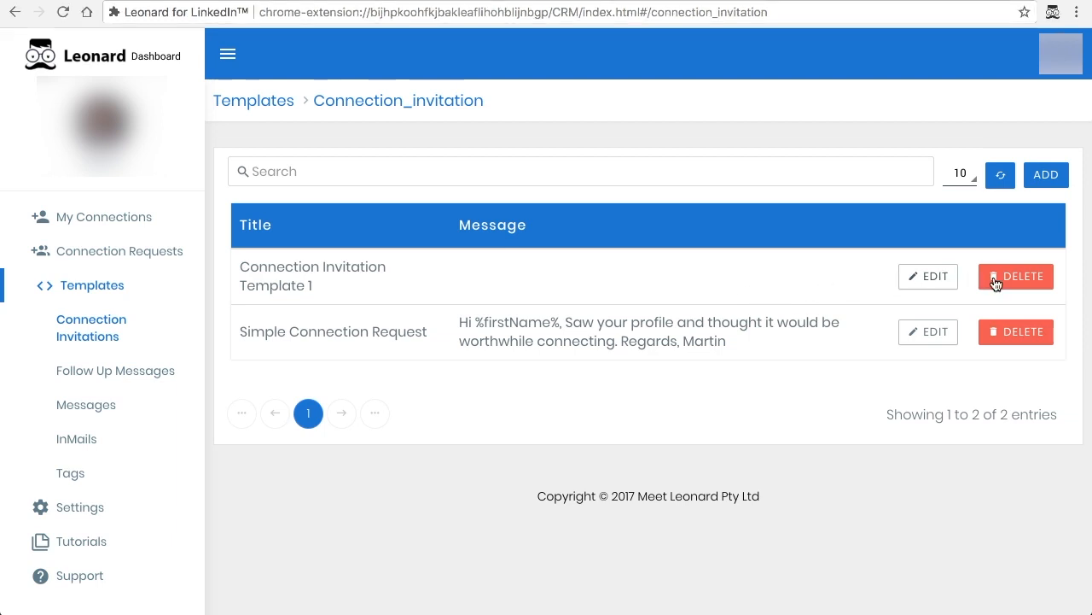
- Delete 'Connection Invitation Template 1', confirming with 'Yes, delete it!'
click(1015, 276)
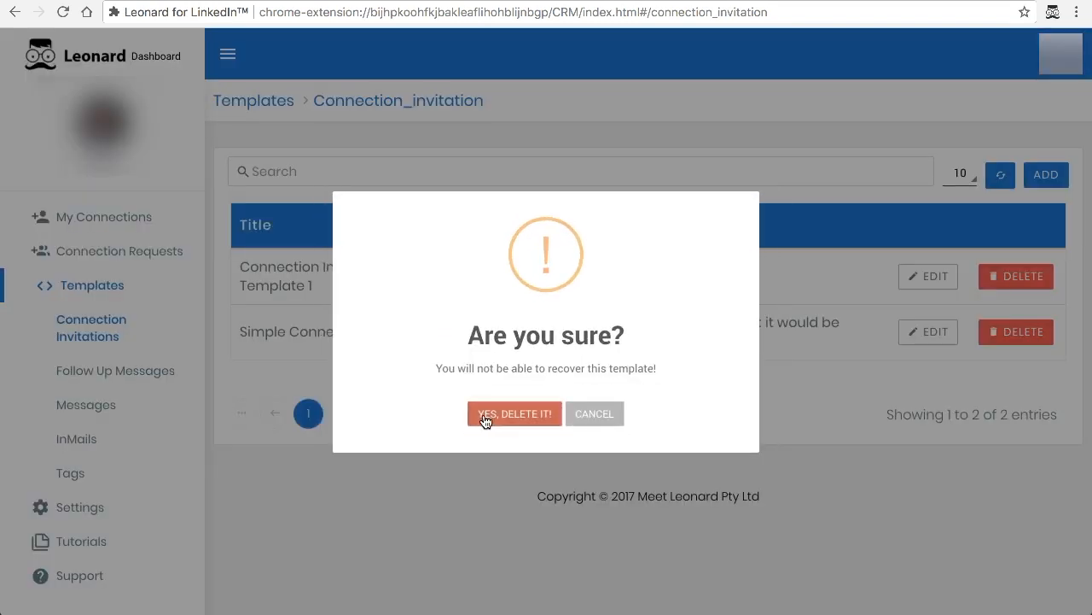
click(513, 413)
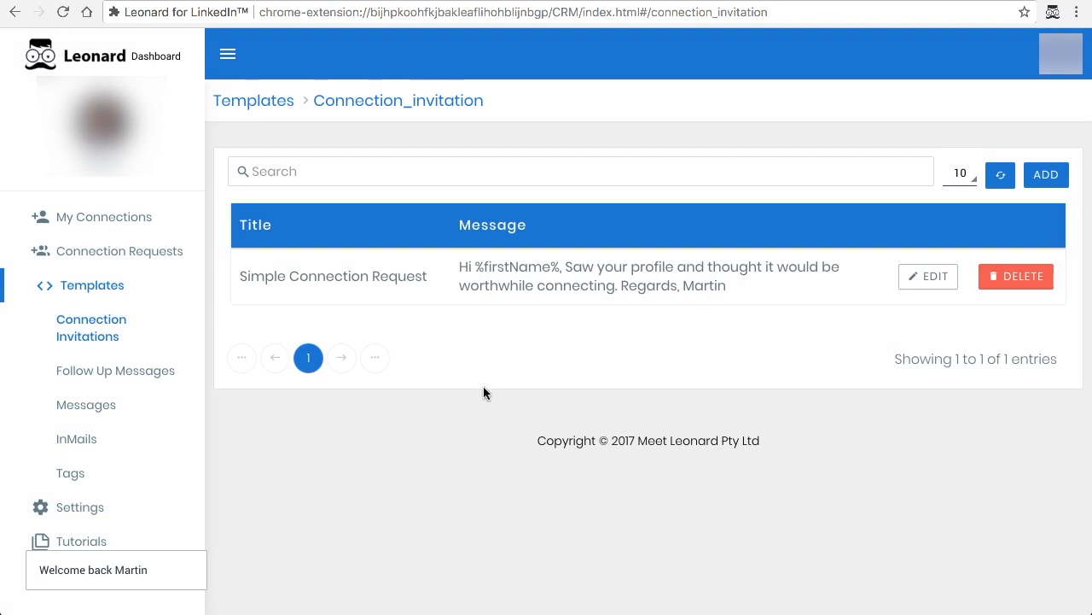
click(928, 276)
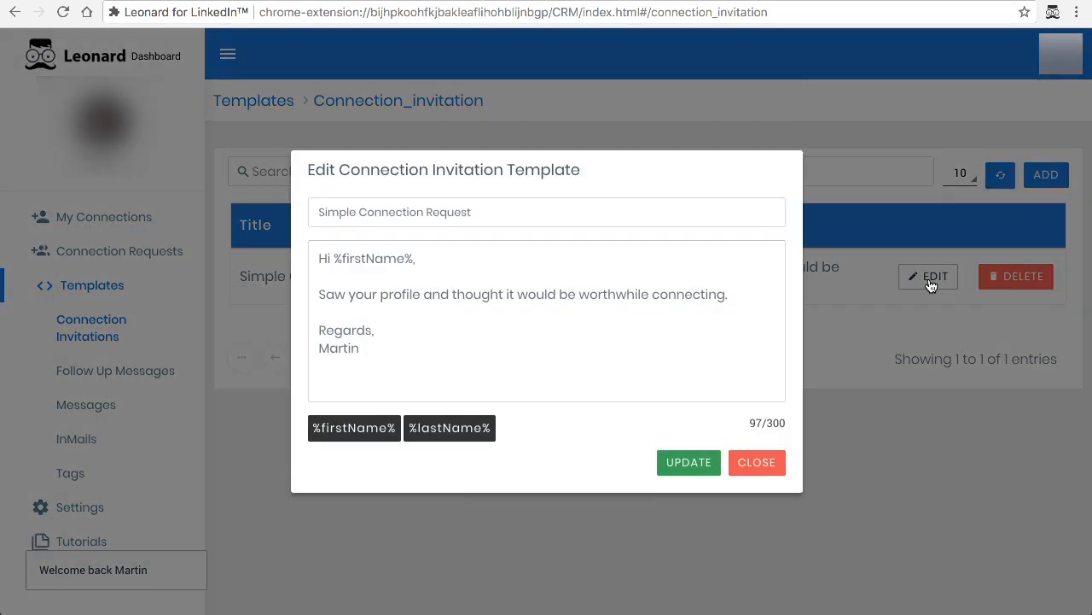
click(546, 211)
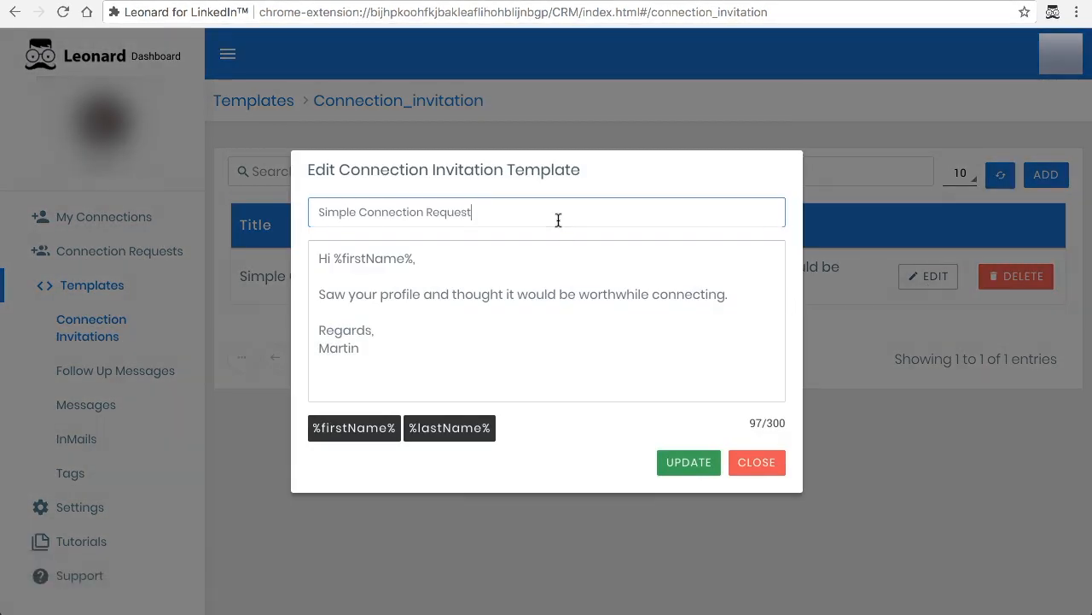
mouse_move(531, 212)
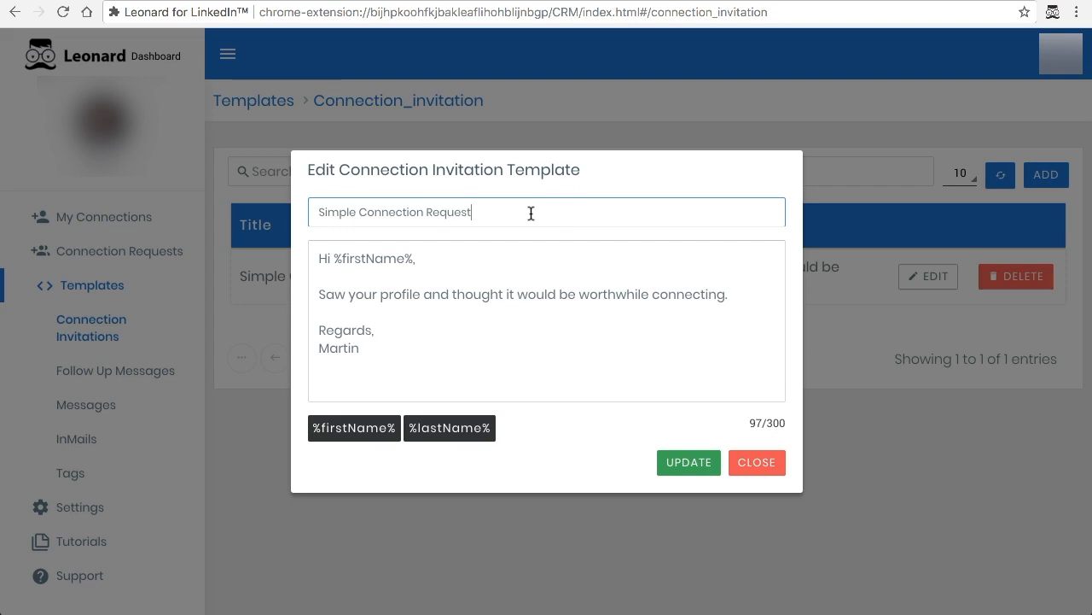
mouse_move(403, 277)
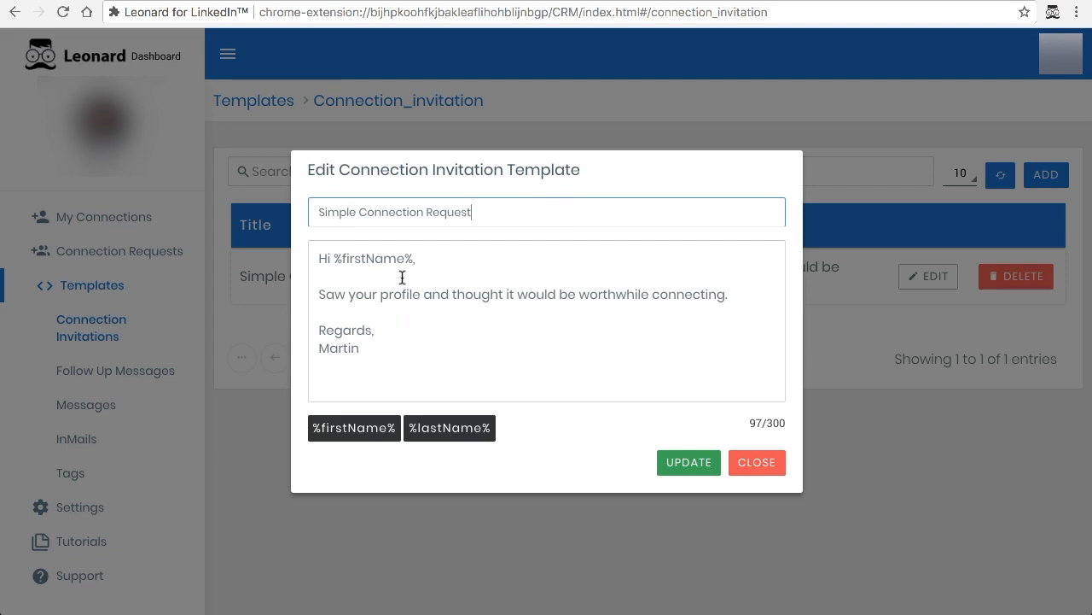
mouse_move(417, 341)
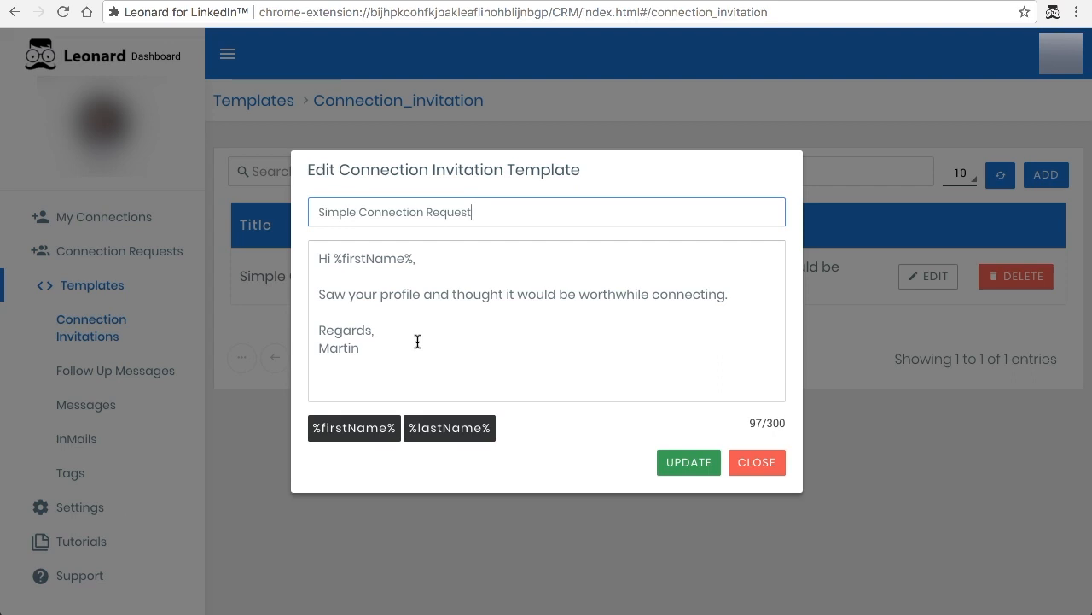
mouse_move(621, 369)
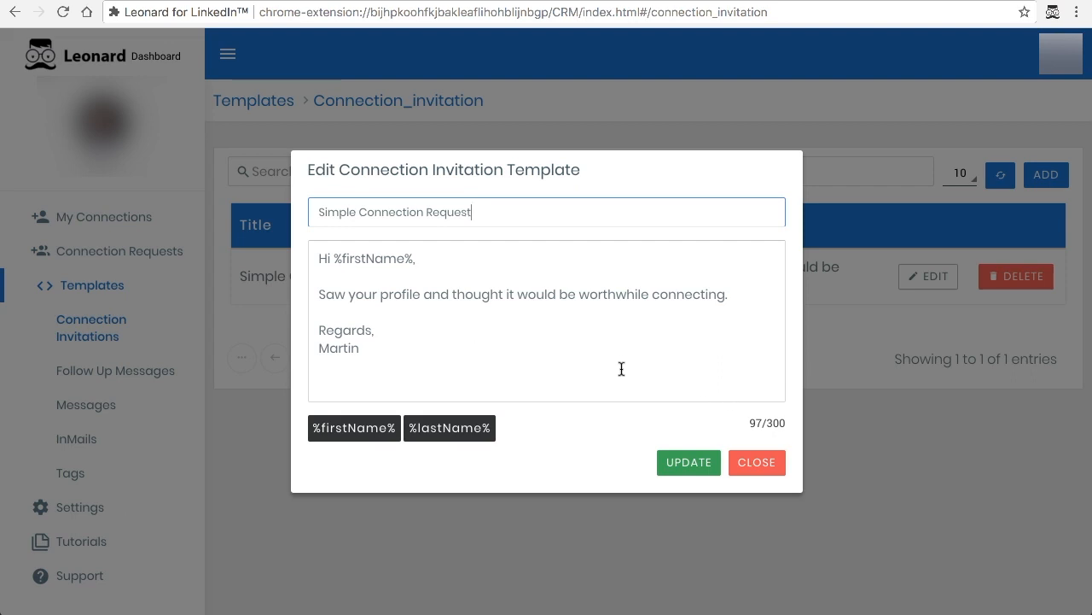
mouse_move(481, 319)
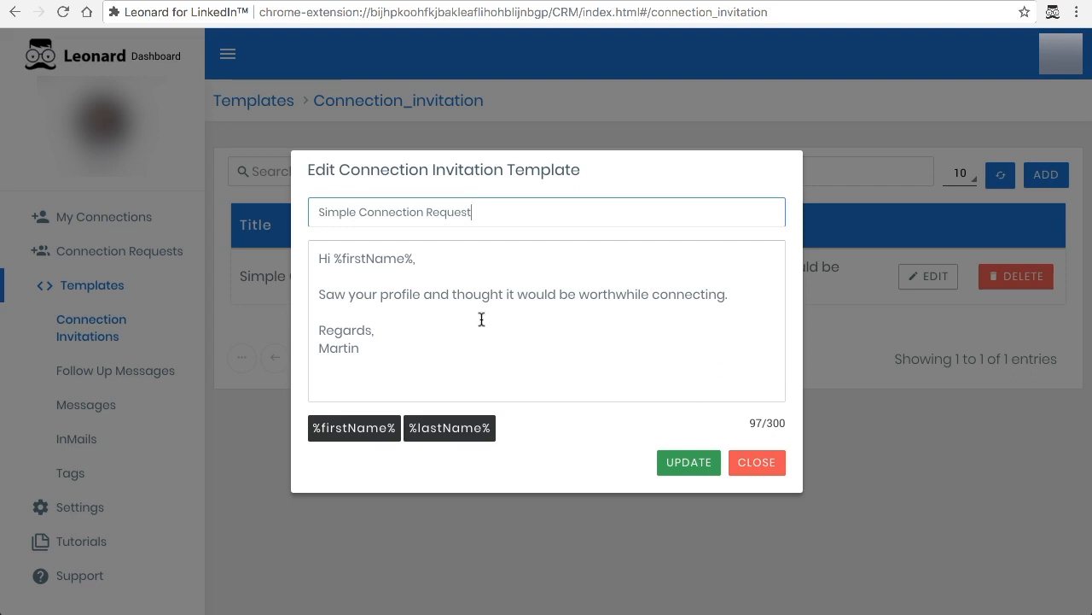
double_click(372, 257)
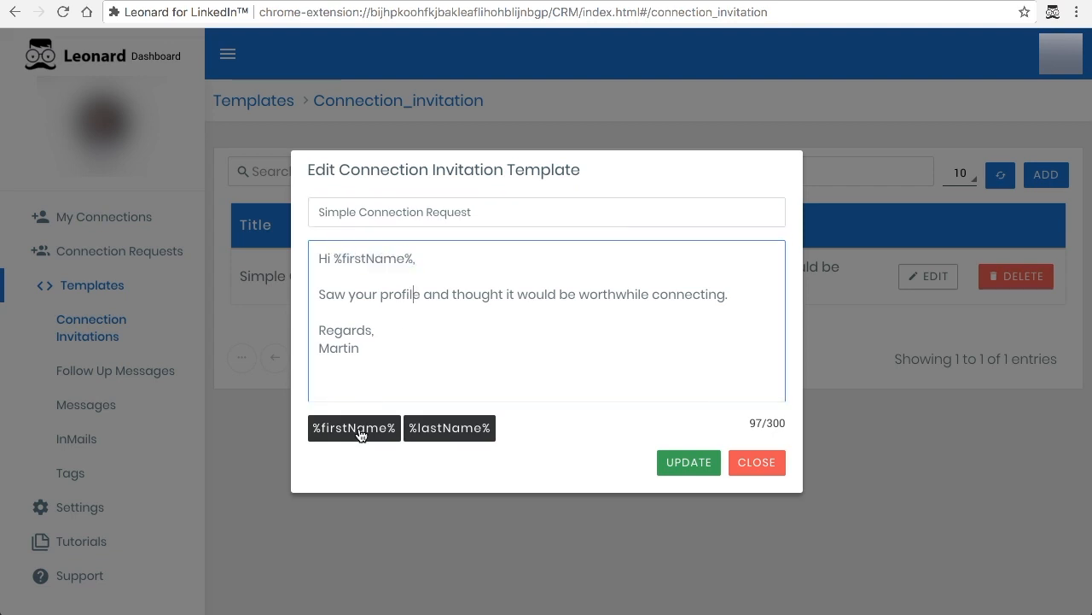
mouse_move(427, 334)
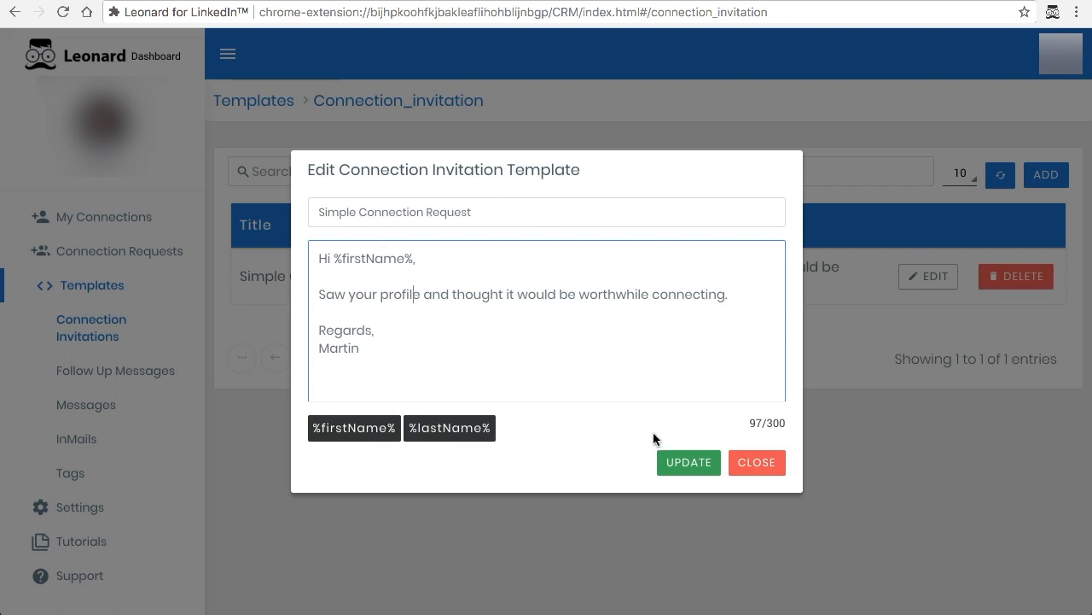
click(688, 460)
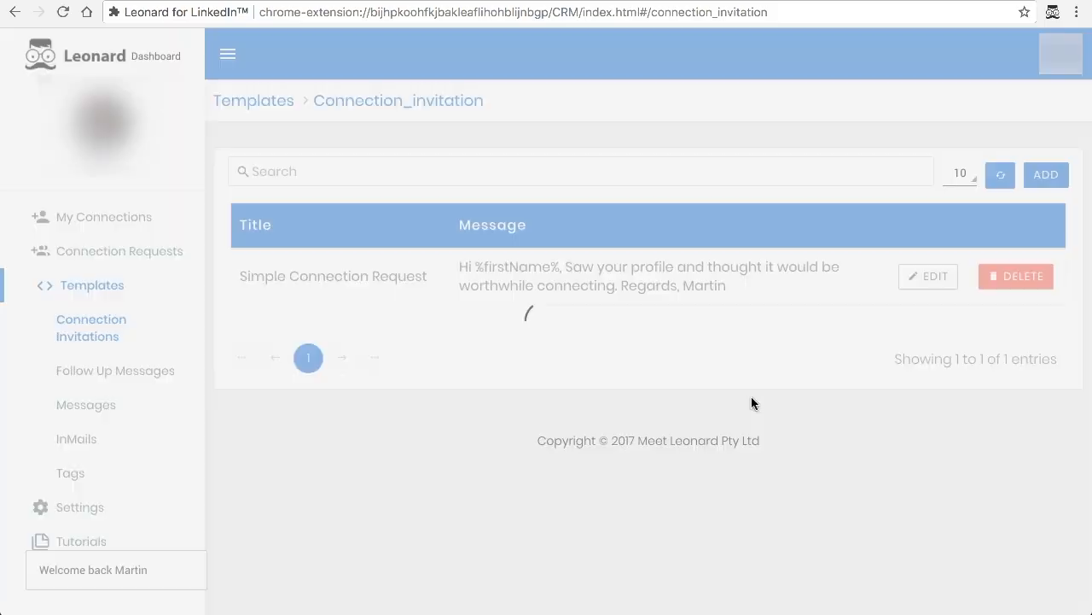
- Add a new template titled 'Test Script' with its message starting 'Hi'
click(1045, 174)
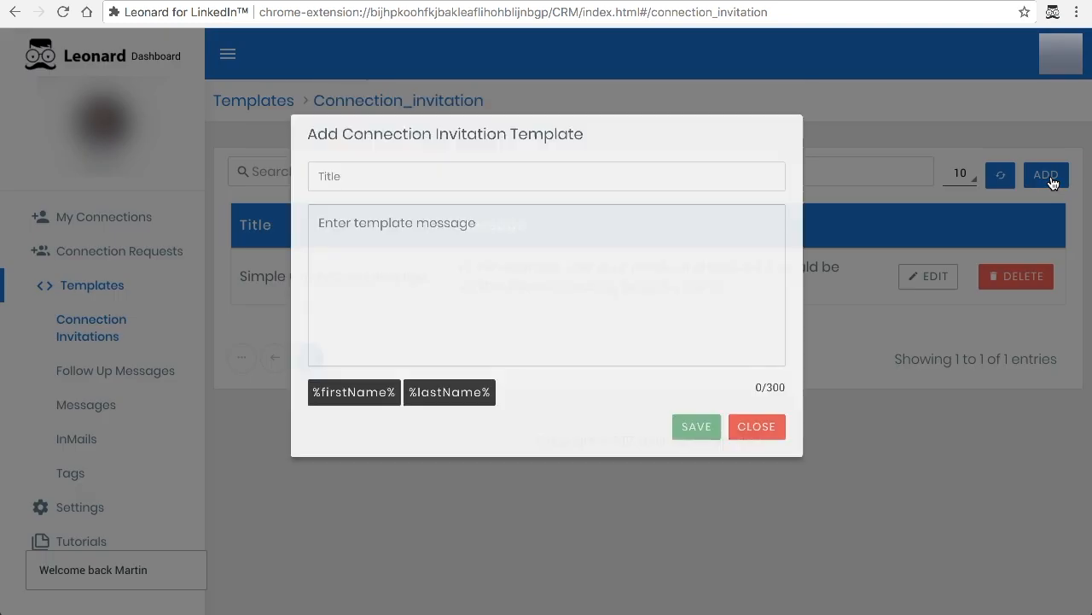
click(546, 212)
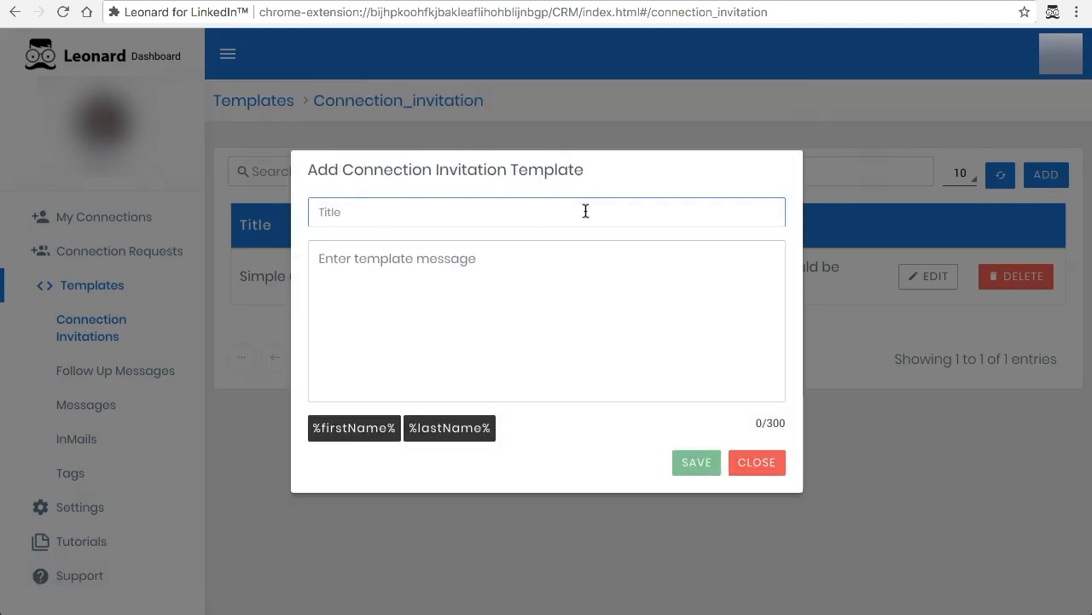
text(Test C)
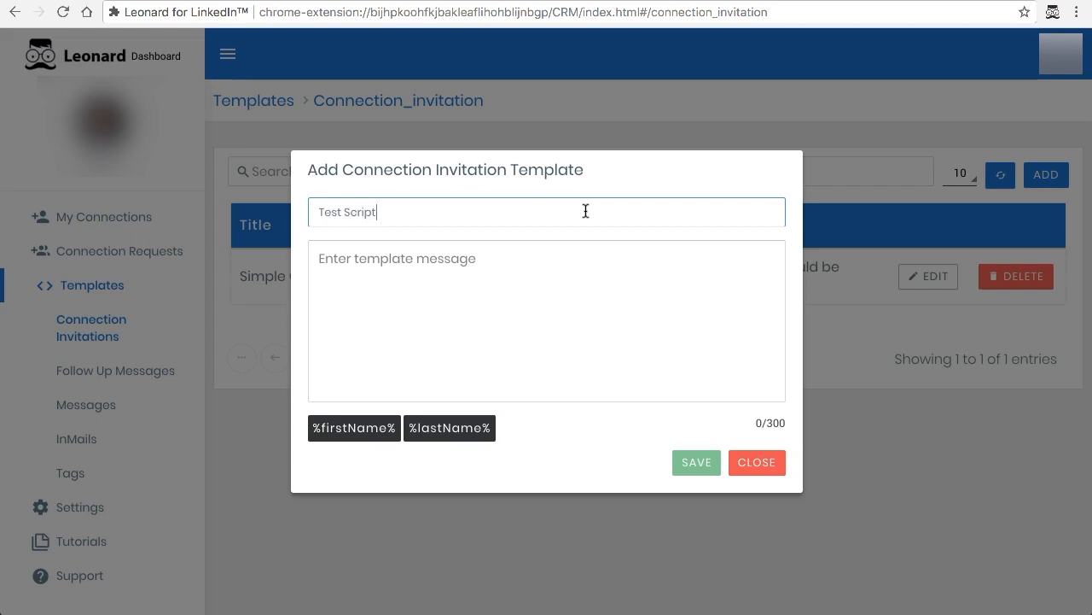
mouse_move(497, 277)
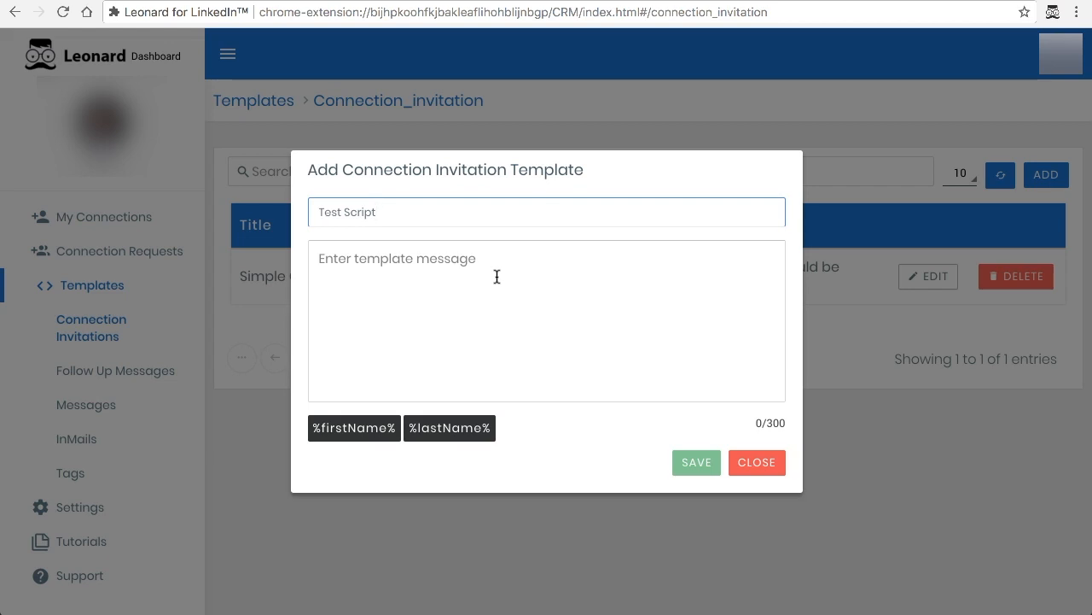
text(Hi)
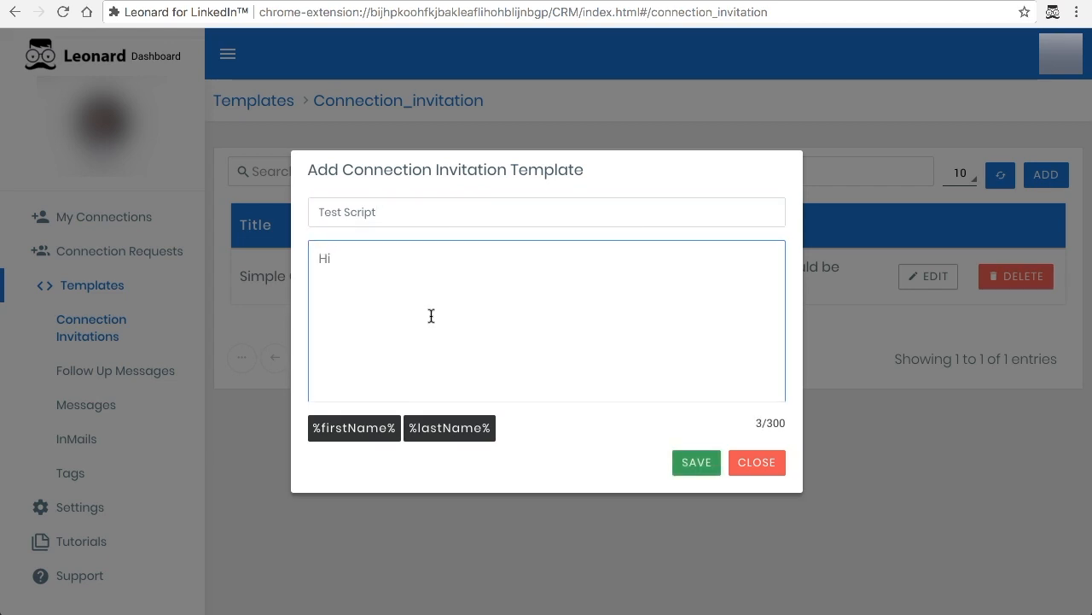
- Write 'Hi %firstName%, I saw your profile and thought it would be worthwhile to connect. Regards,'
click(353, 427)
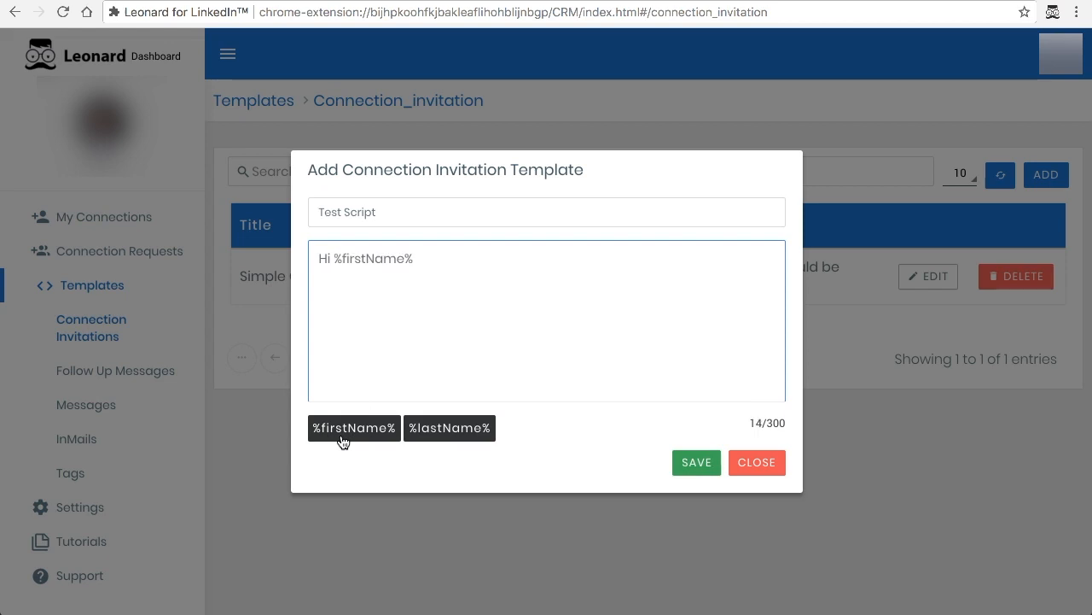
text(,)
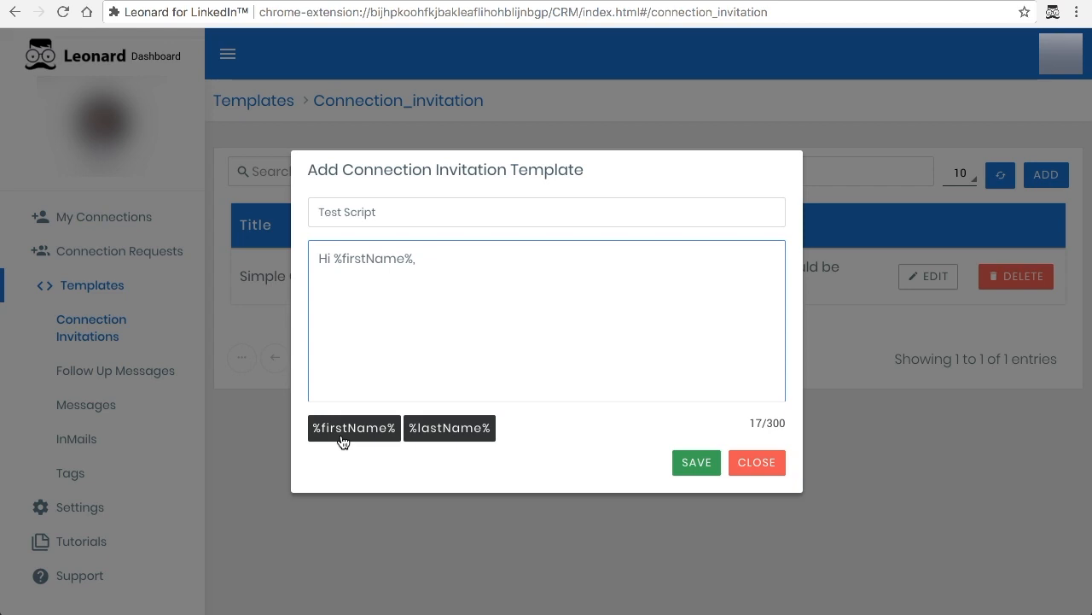
text(I s)
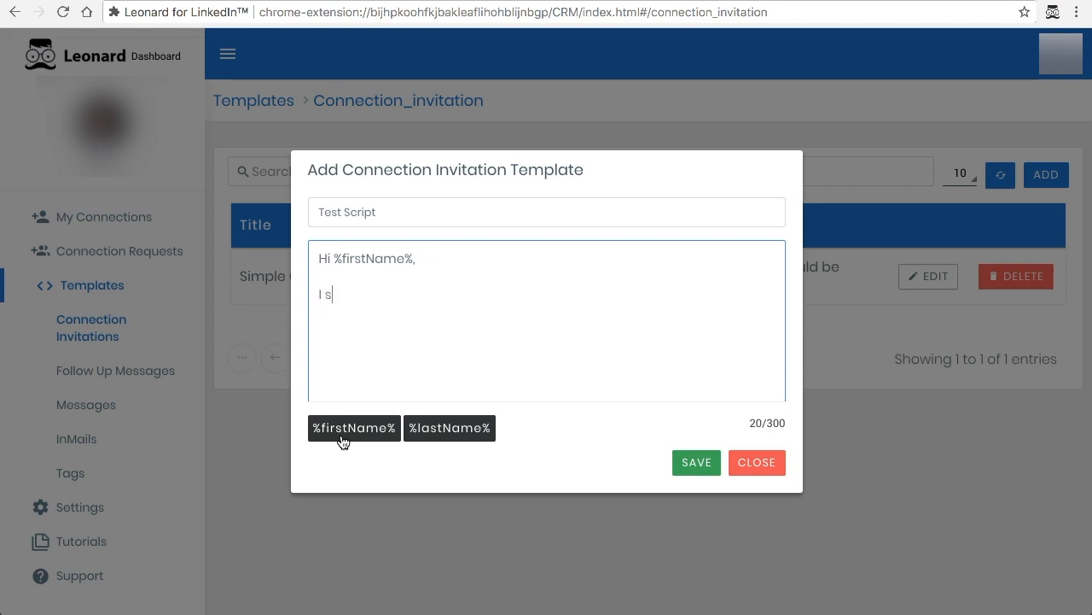
text(aw your profile)
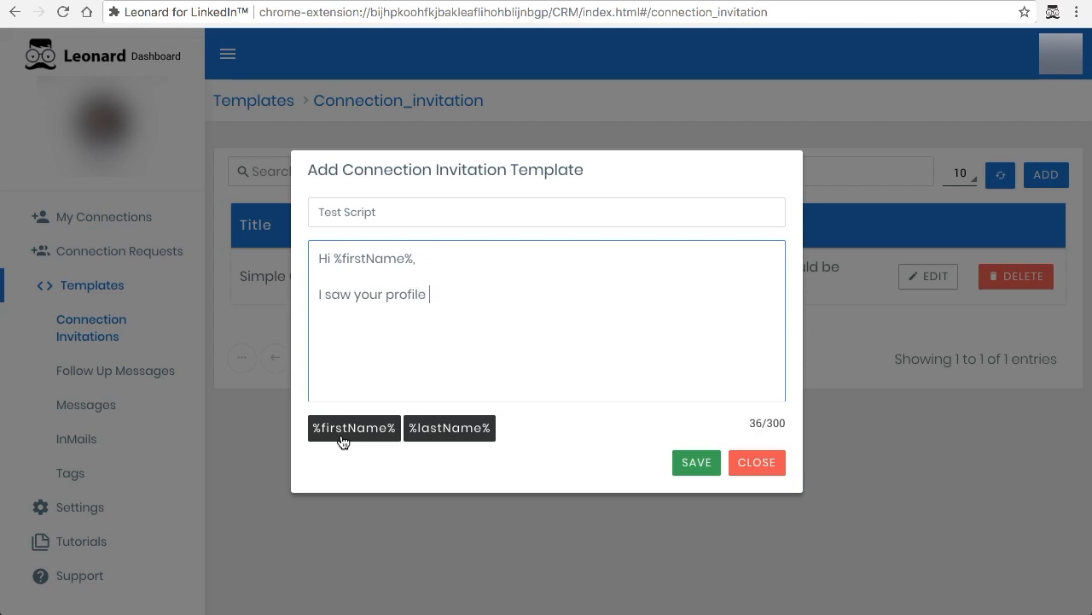
text(and thought it would b)
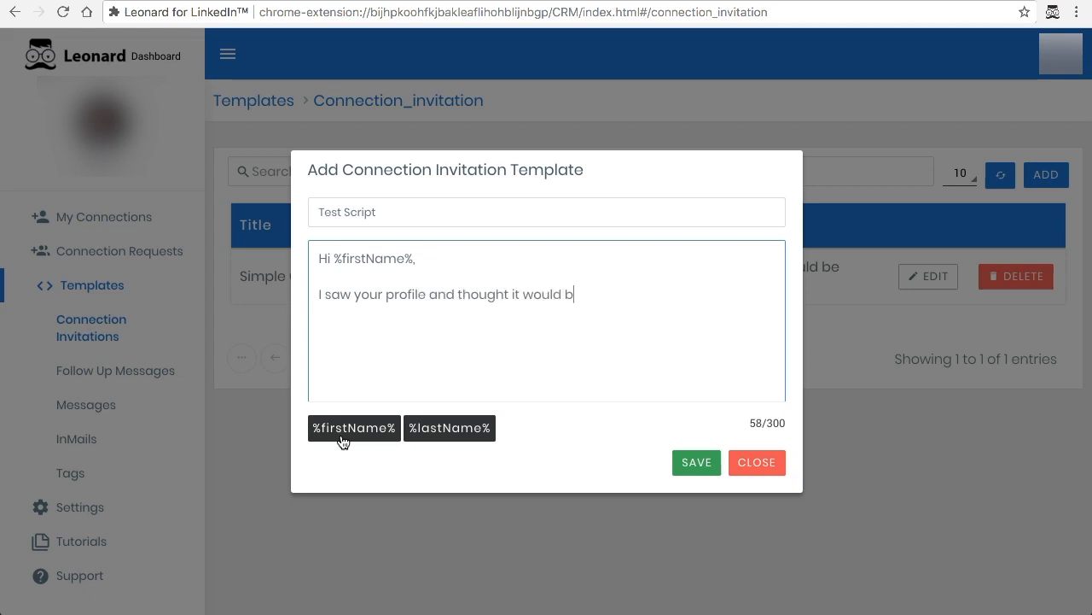
text(e worthwhile t)
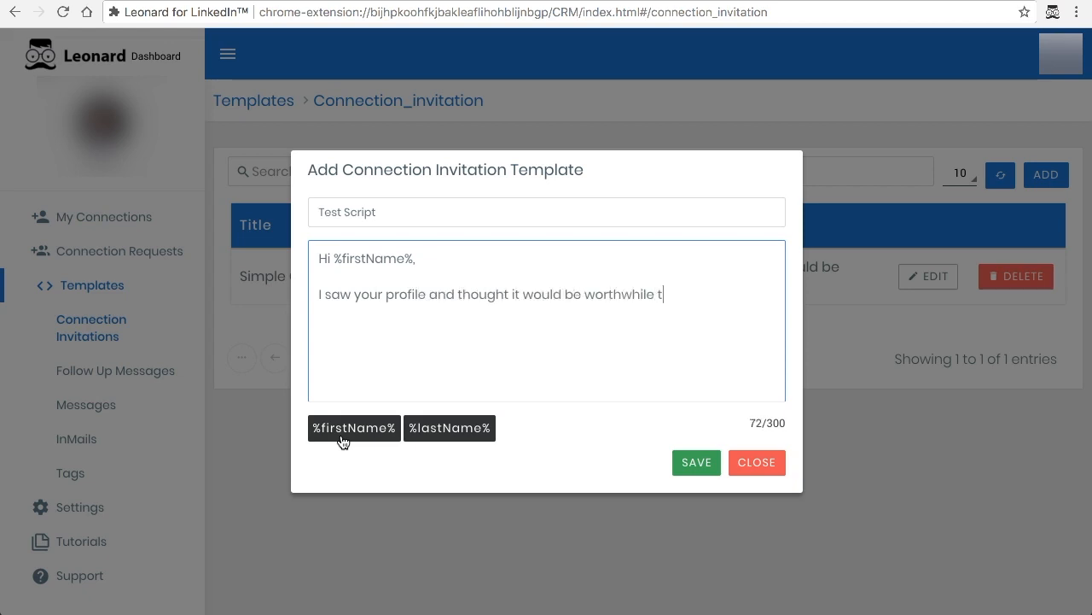
text(o connect.)
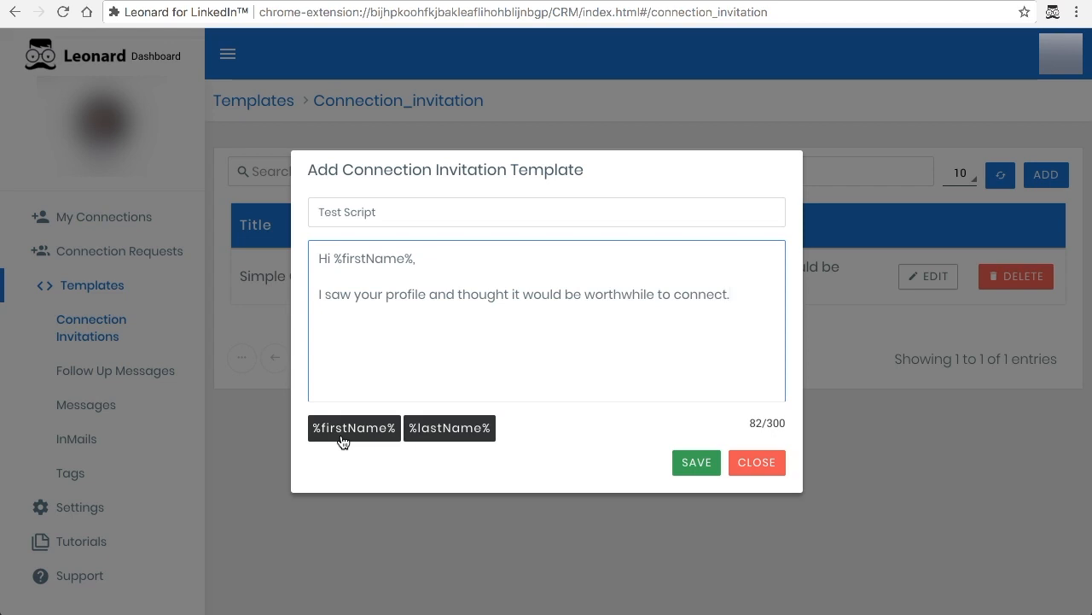
text(Regards,)
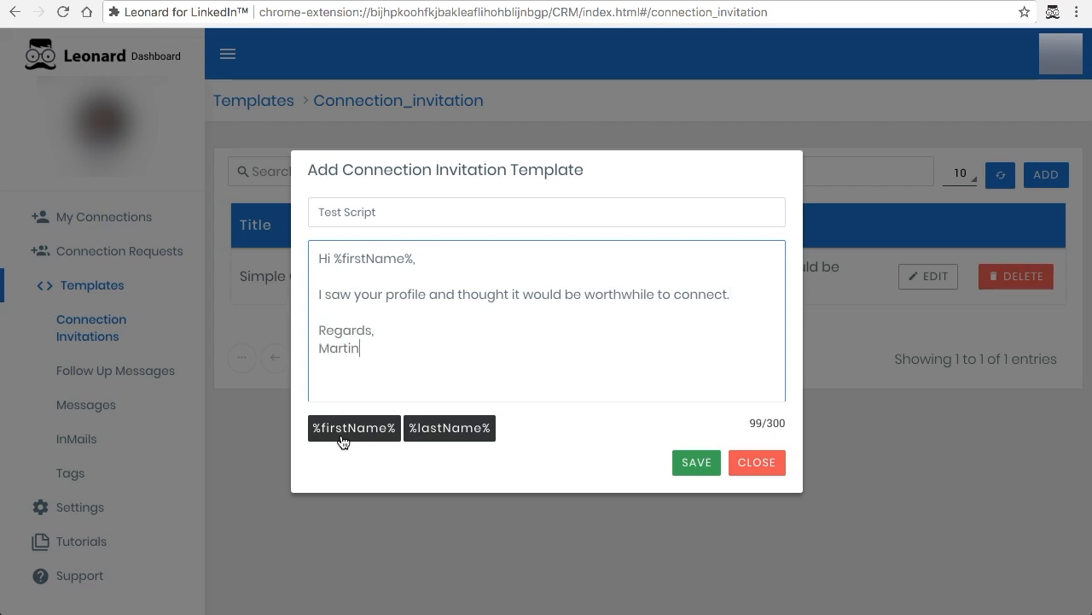
mouse_move(587, 359)
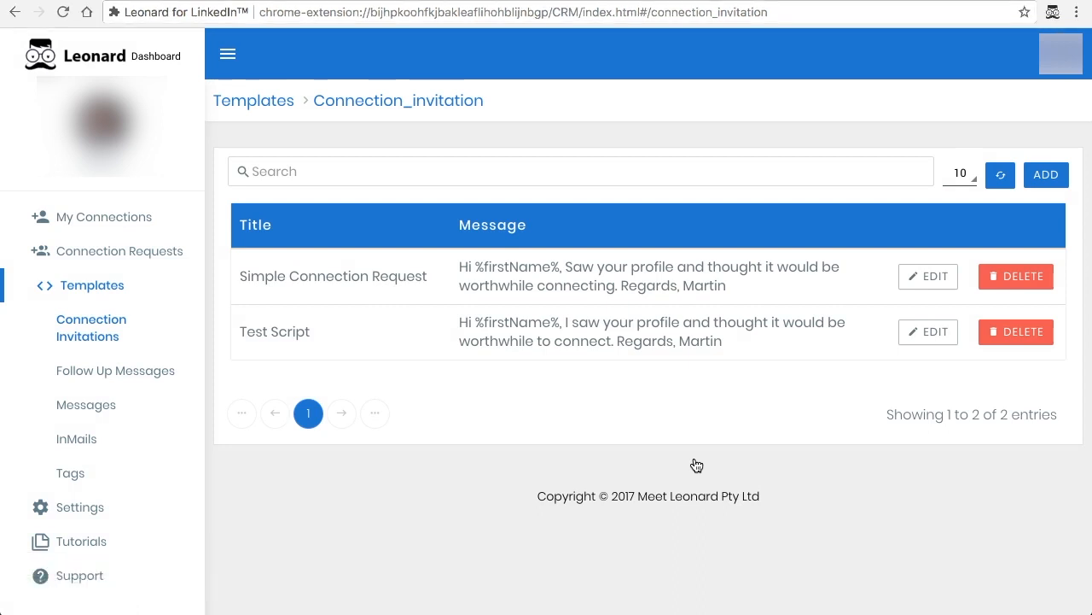
mouse_move(625, 443)
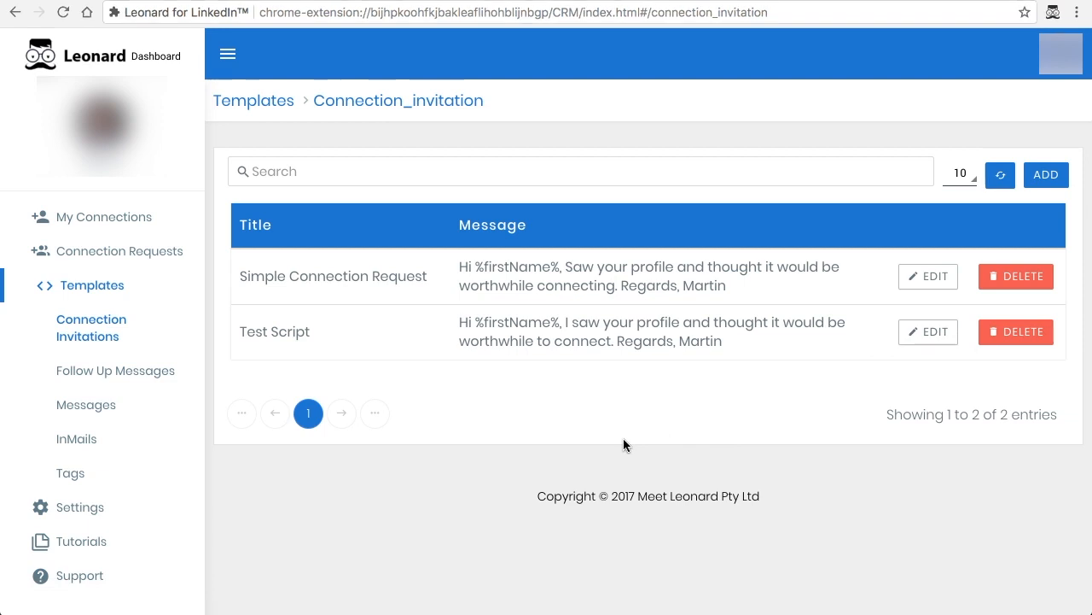
mouse_move(572, 412)
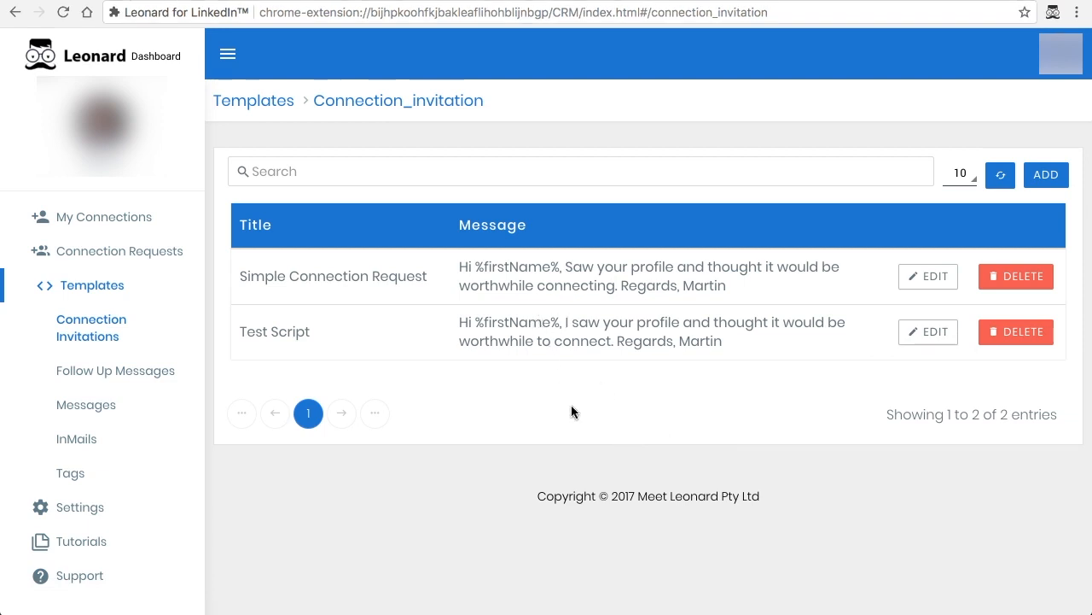